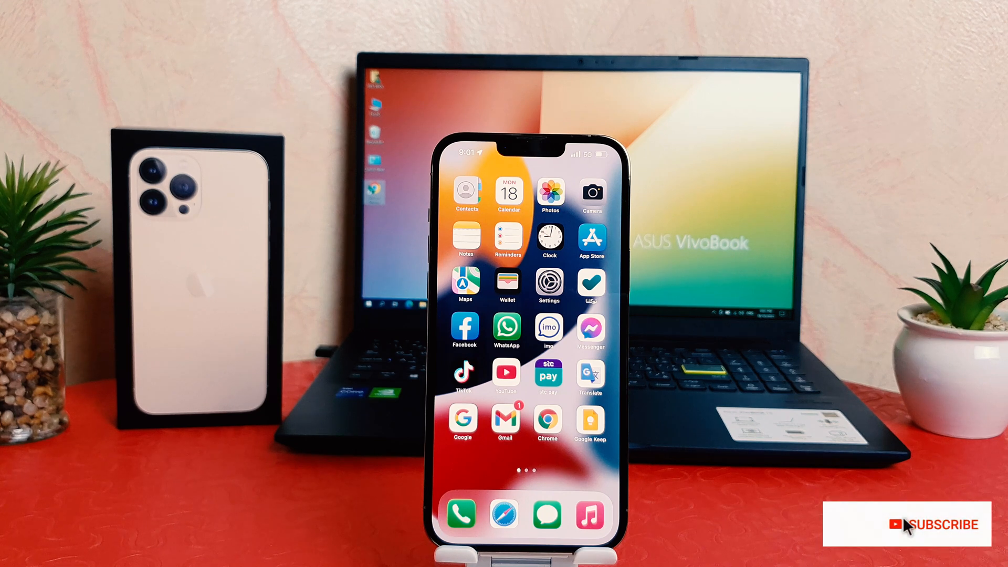
- Launch the Settings app from the home screen
left_click(936, 522)
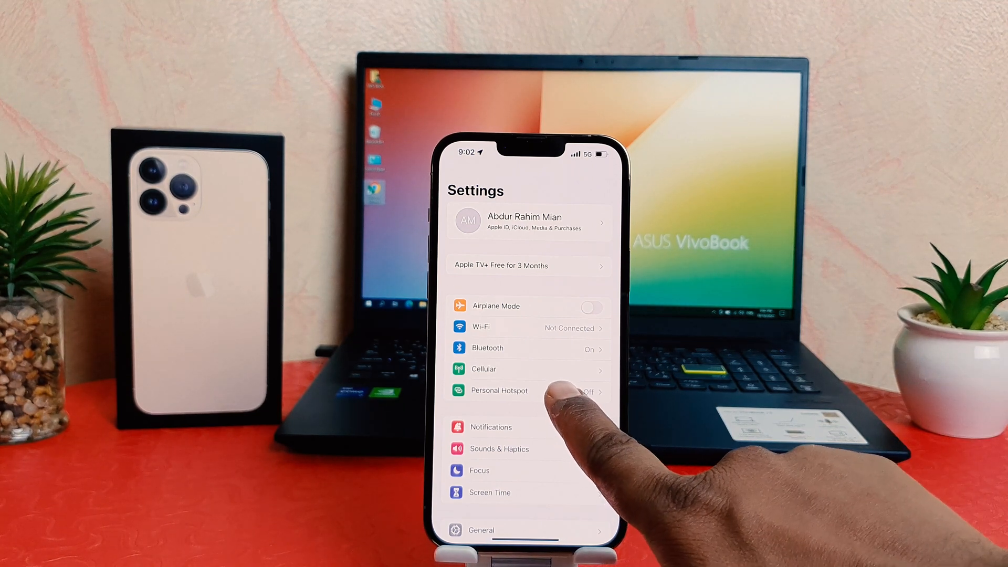
- Go into Personal Hotspot and bring up its Wi-Fi Password for editing
left_click(497, 391)
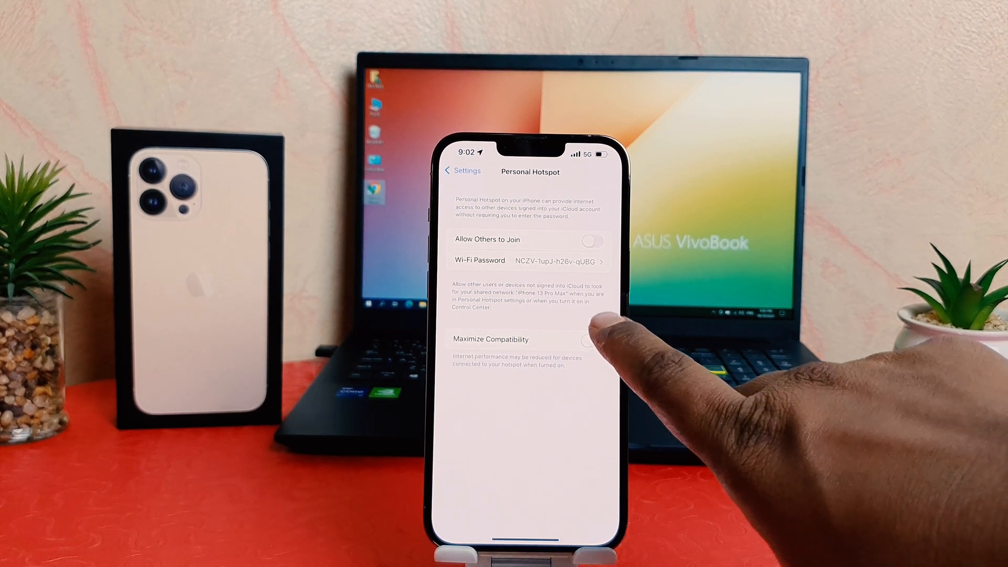
left_click(534, 262)
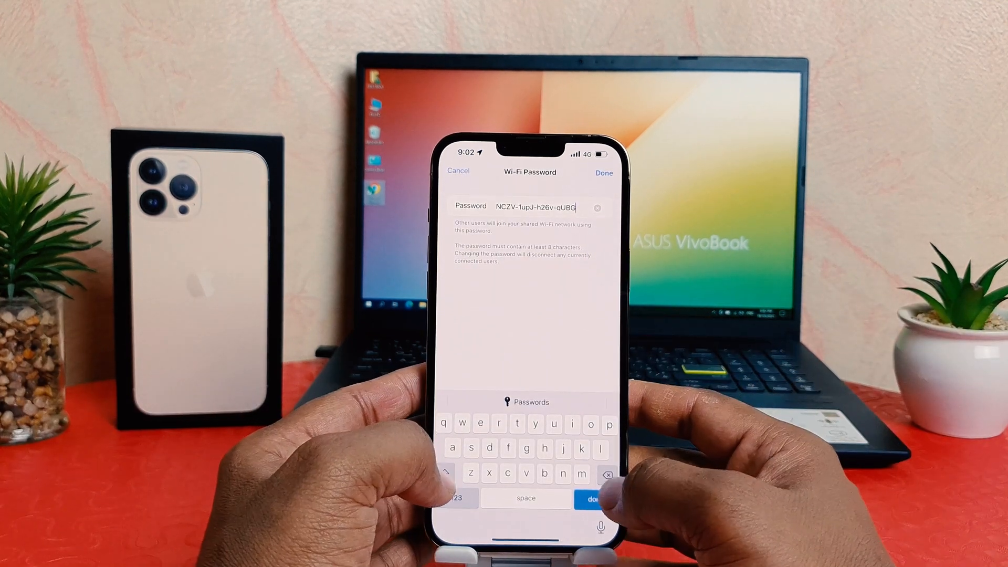
- Clear the old hotspot password, enter a new one made mostly of zeros, and save it with Done
left_click(608, 474)
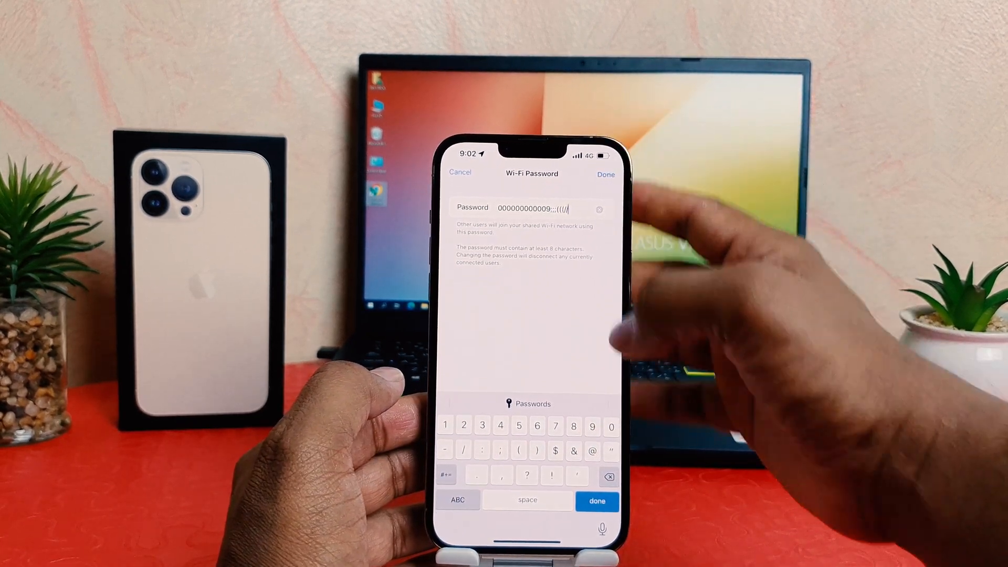
left_click(608, 476)
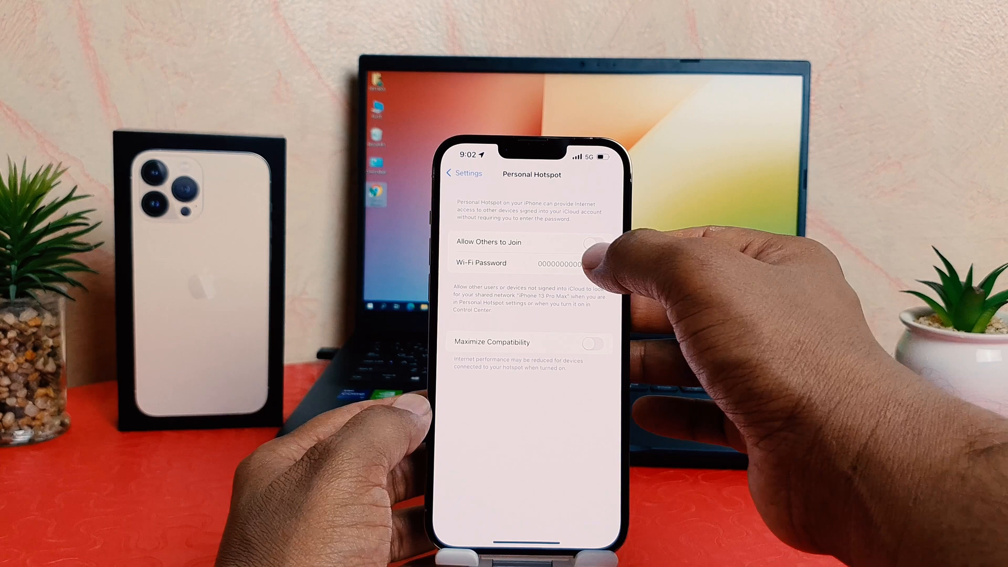
- Switch Allow Others to Join on, then return to the main settings list and home screen
left_click(590, 243)
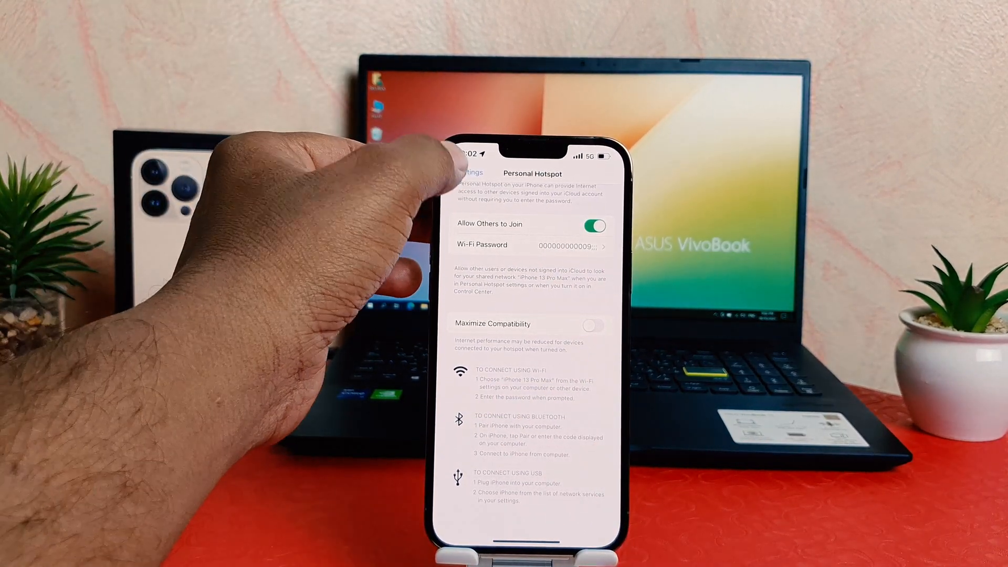
left_click(469, 172)
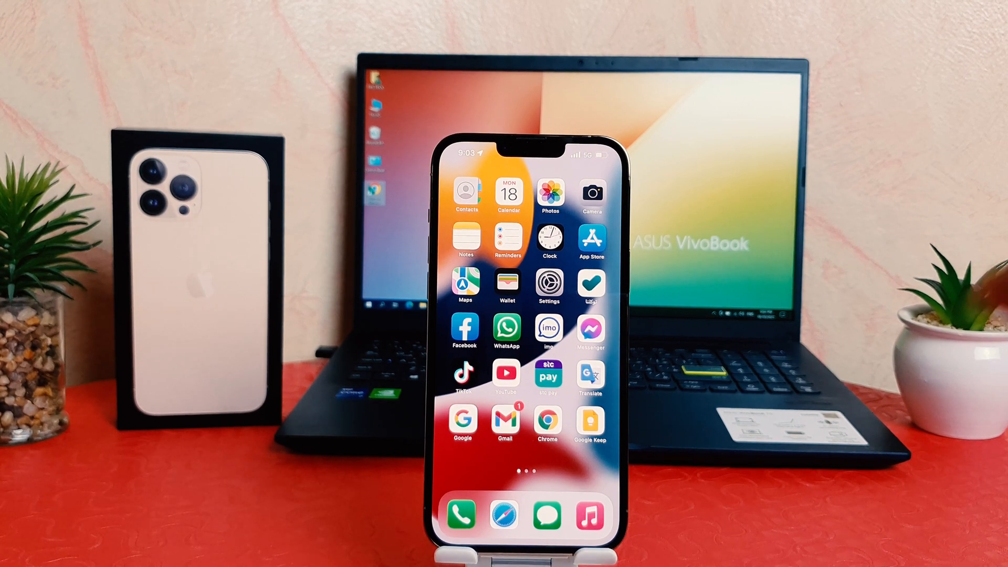
- Reopen Personal Hotspot, switch Allow Others to Join off, and return to the main list showing Off
left_click(548, 282)
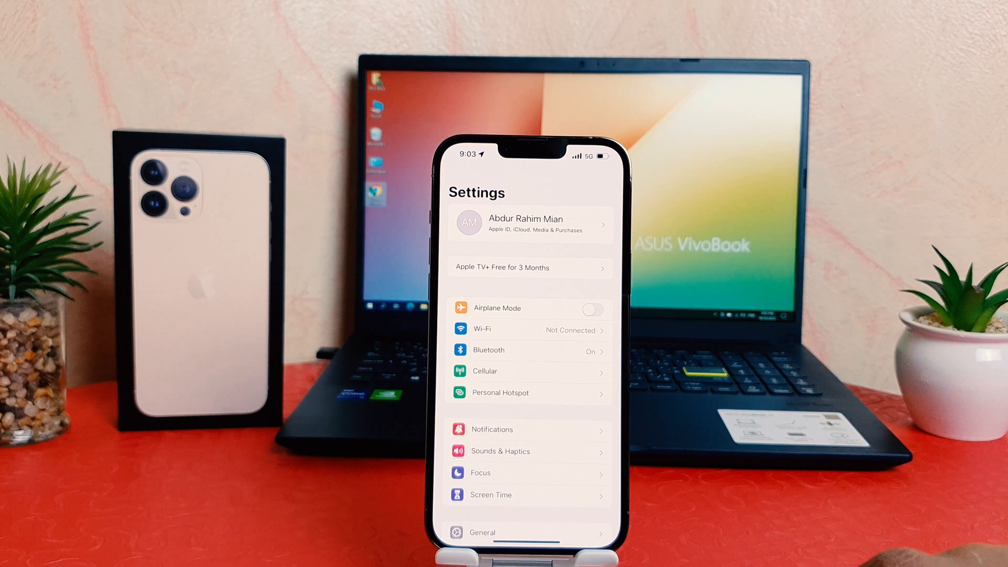
left_click(518, 393)
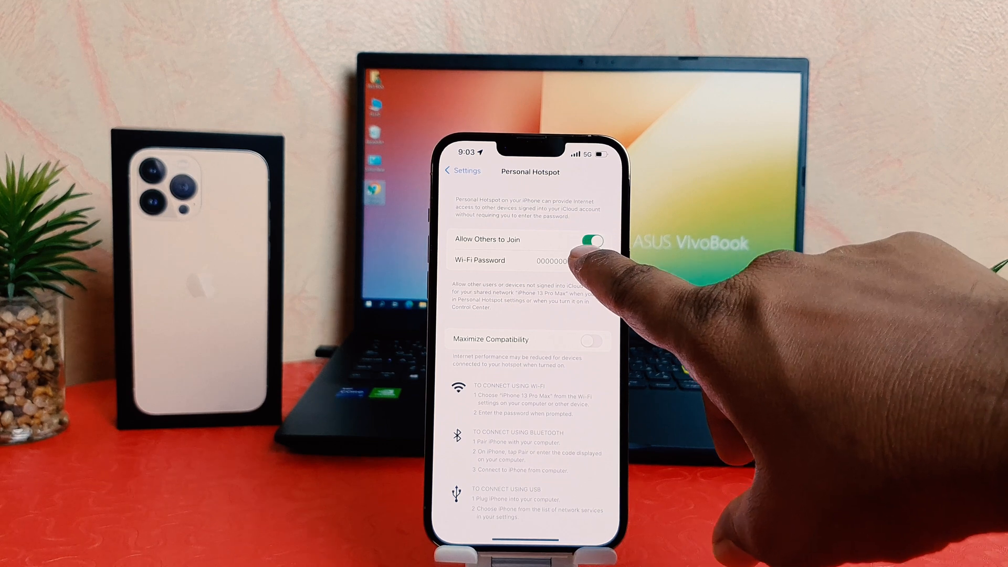
left_click(591, 239)
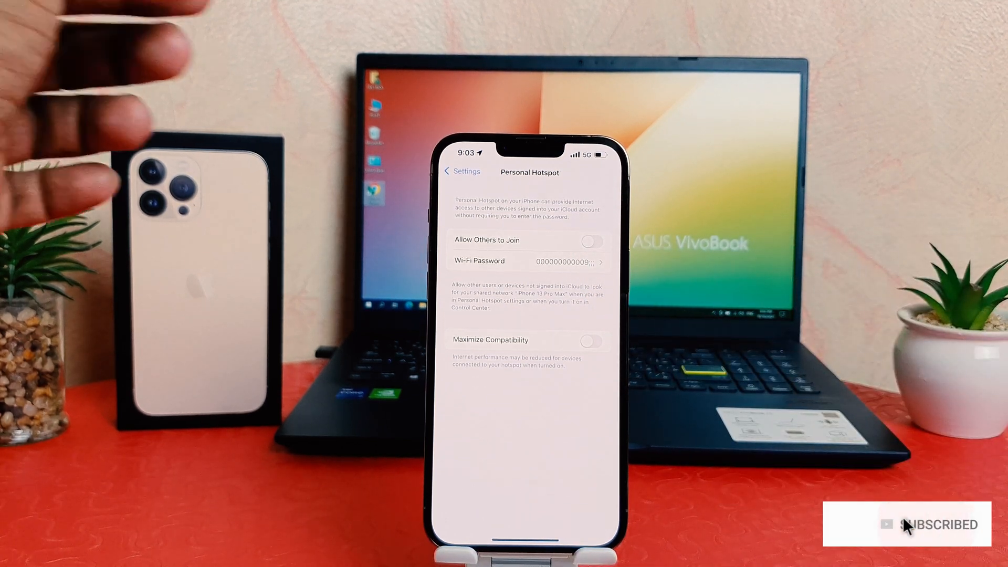
left_click(462, 171)
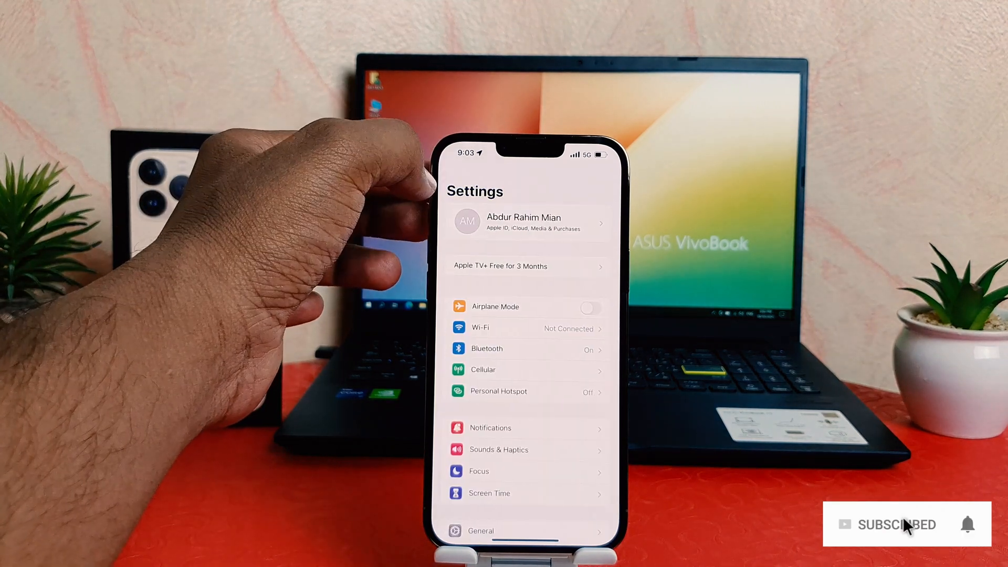